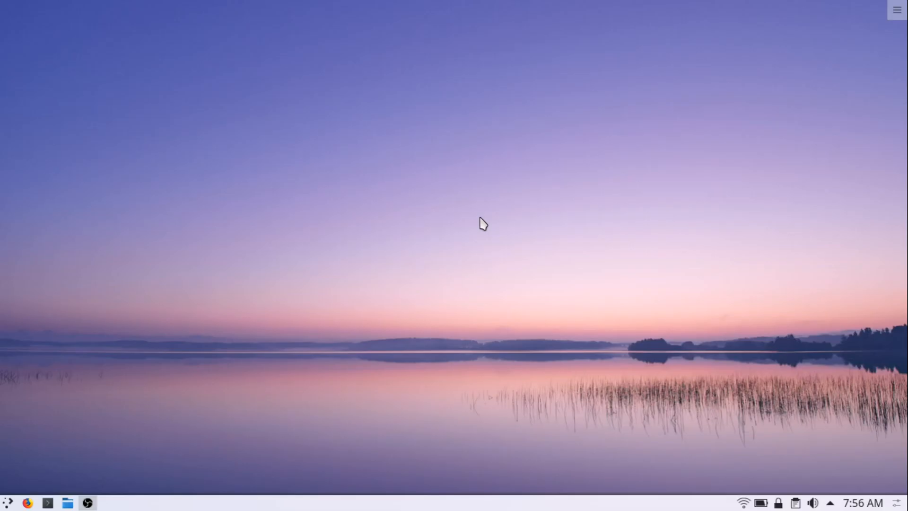
mouse_move(14, 478)
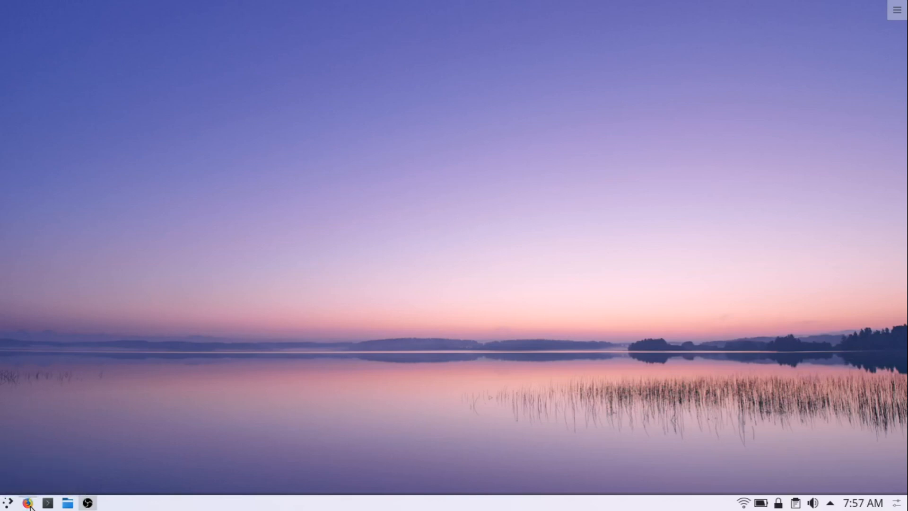
Search DuckDuckGo for 'xampp' in Firefox and follow the Download XAMPP result
click(27, 502)
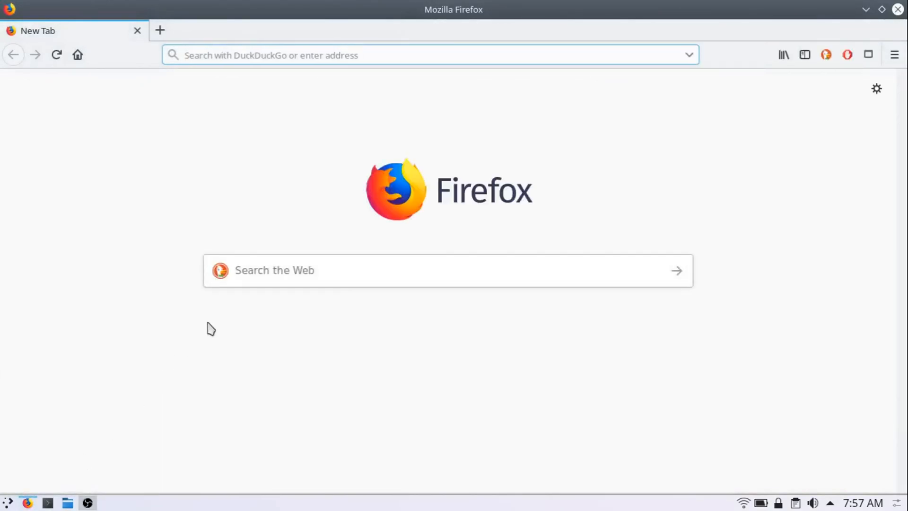
text(xa)
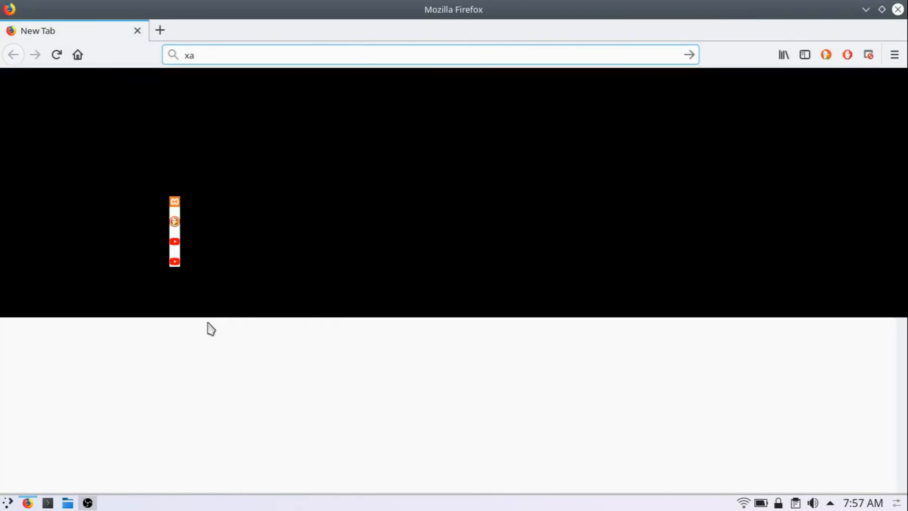
text(mpp)
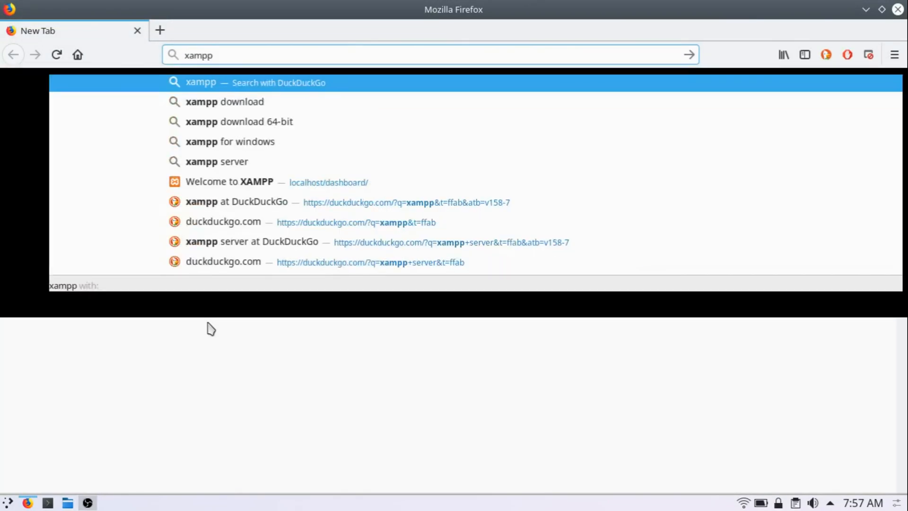
click(356, 221)
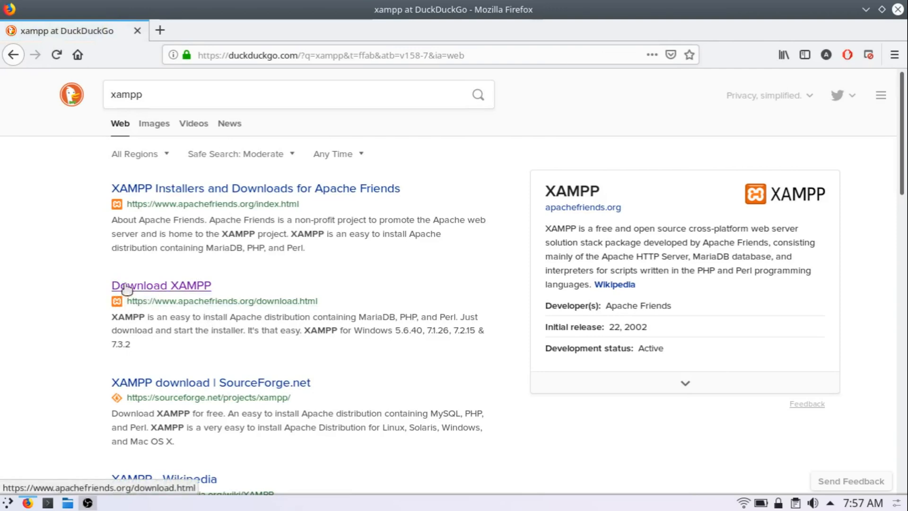
click(161, 286)
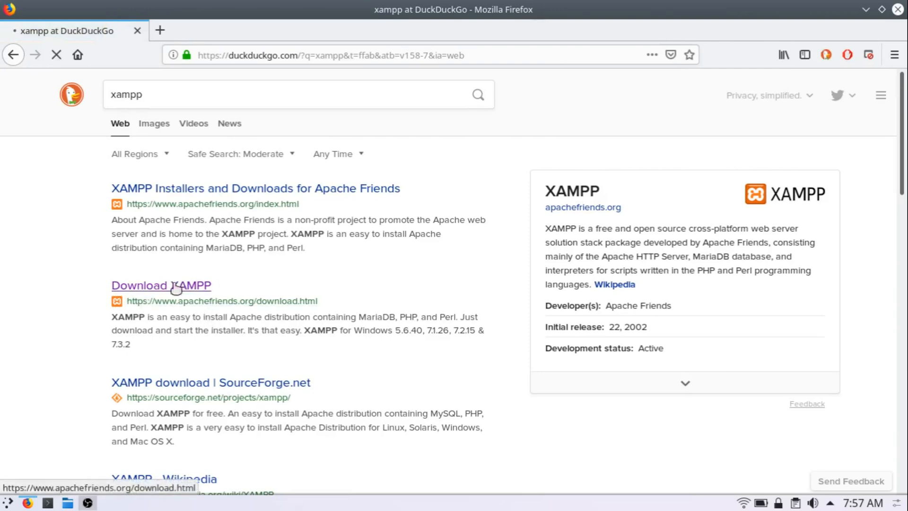
Download the 64-bit XAMPP 7.3.2 Linux installer, then view it in the Downloads folder
click(161, 286)
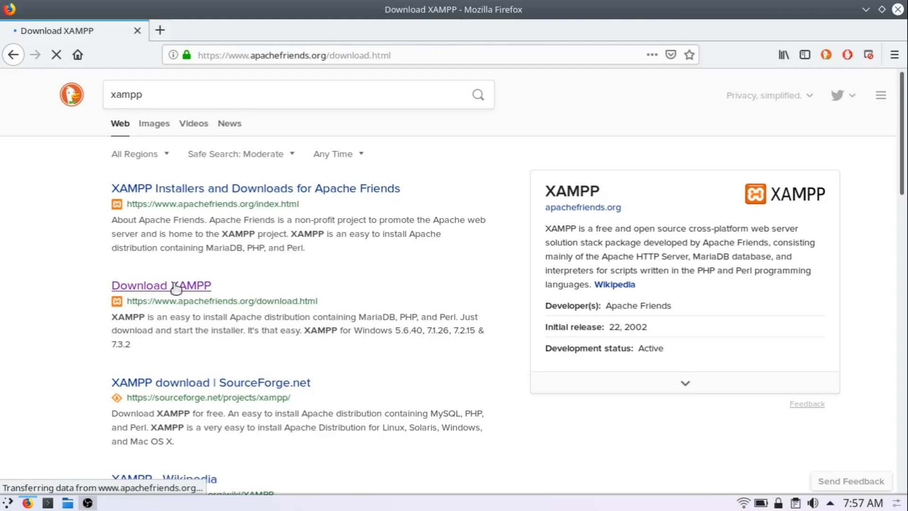
click(161, 284)
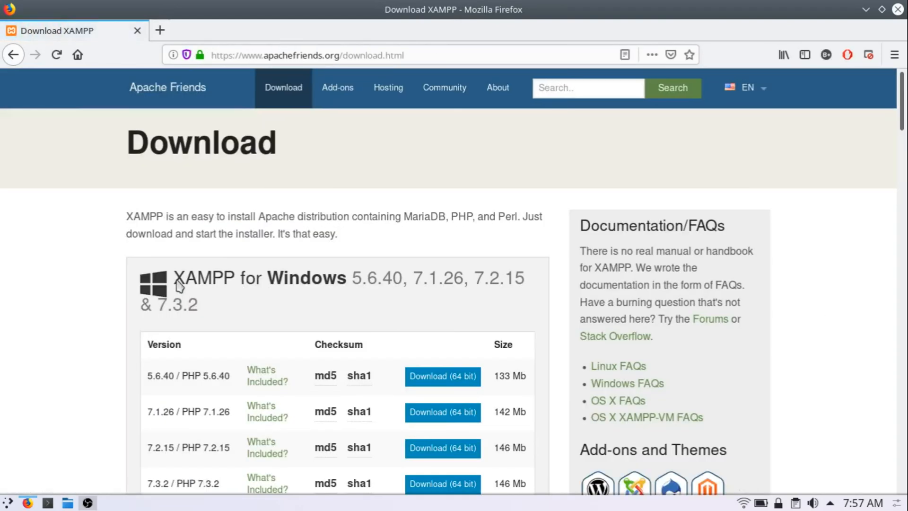
scroll(down, 3)
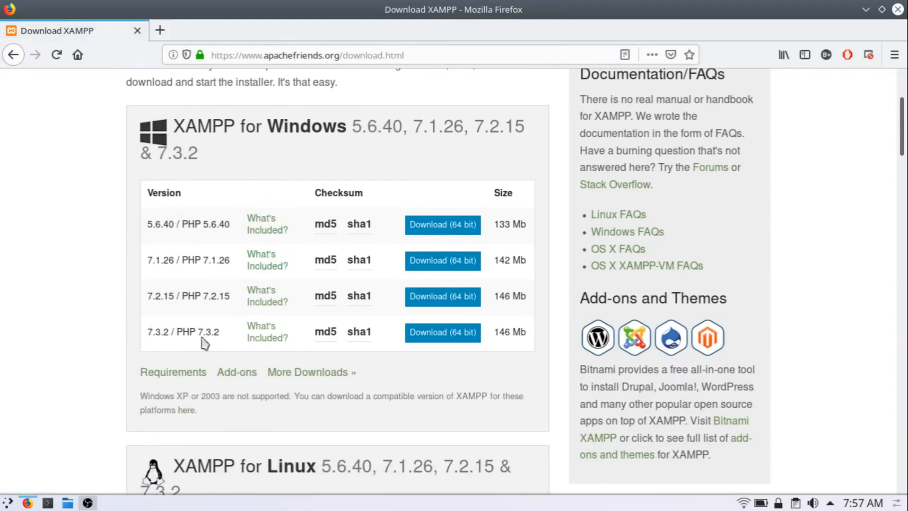
scroll(down, 3)
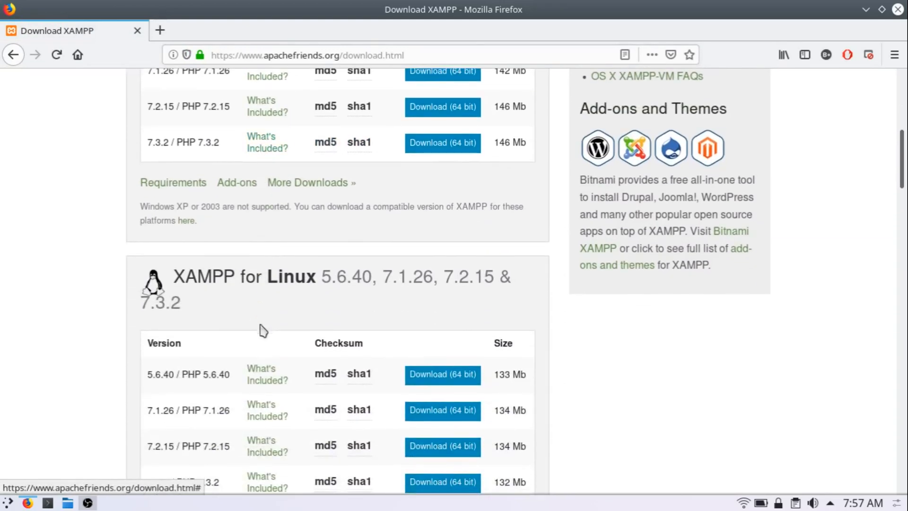
scroll(down, 3)
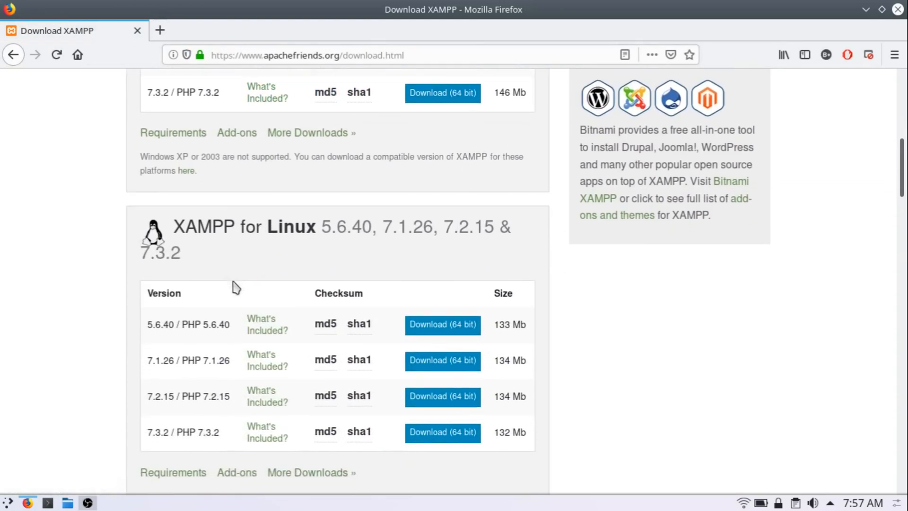
scroll(down, 3)
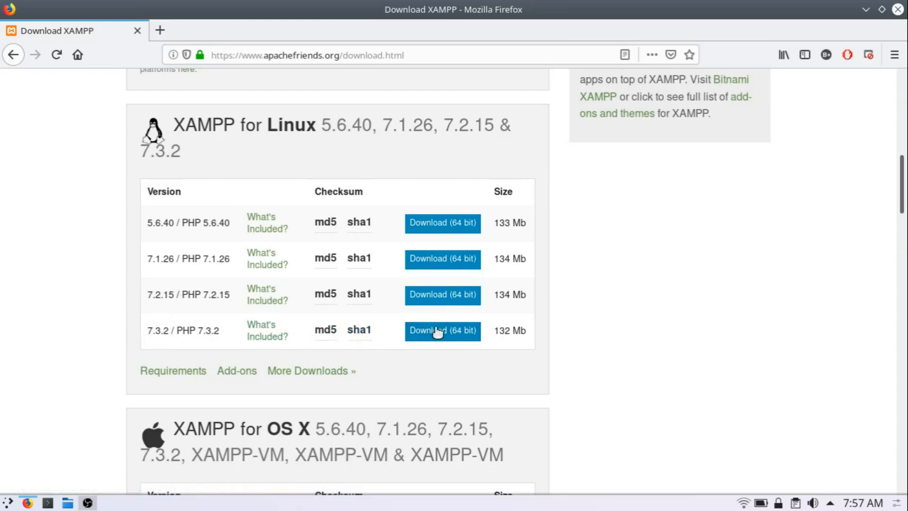
mouse_move(155, 340)
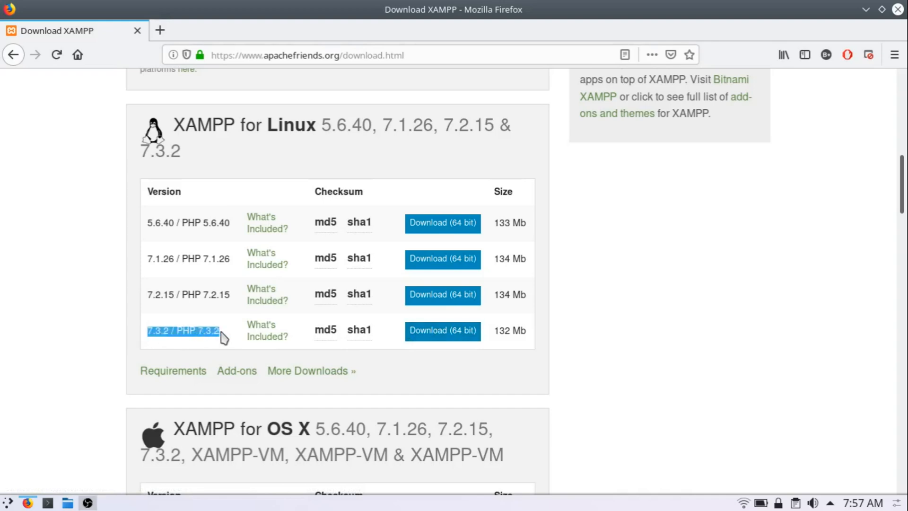
mouse_move(441, 330)
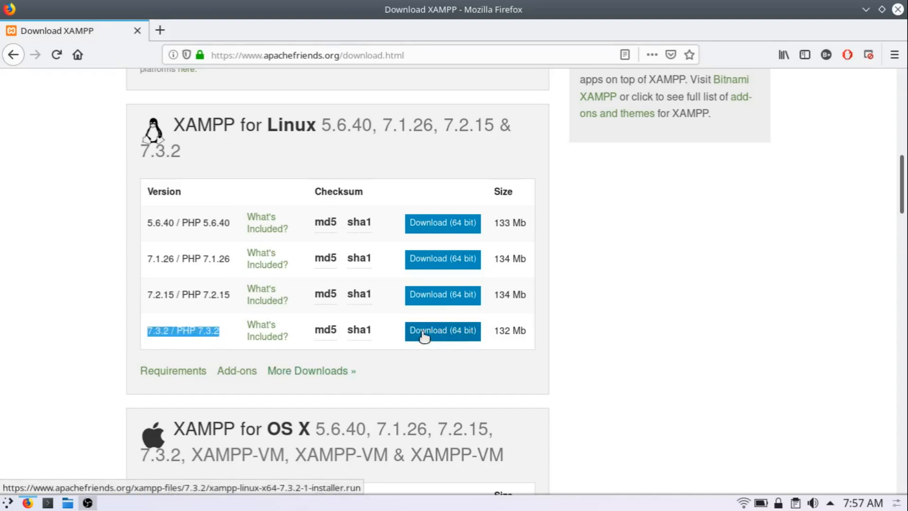
click(441, 330)
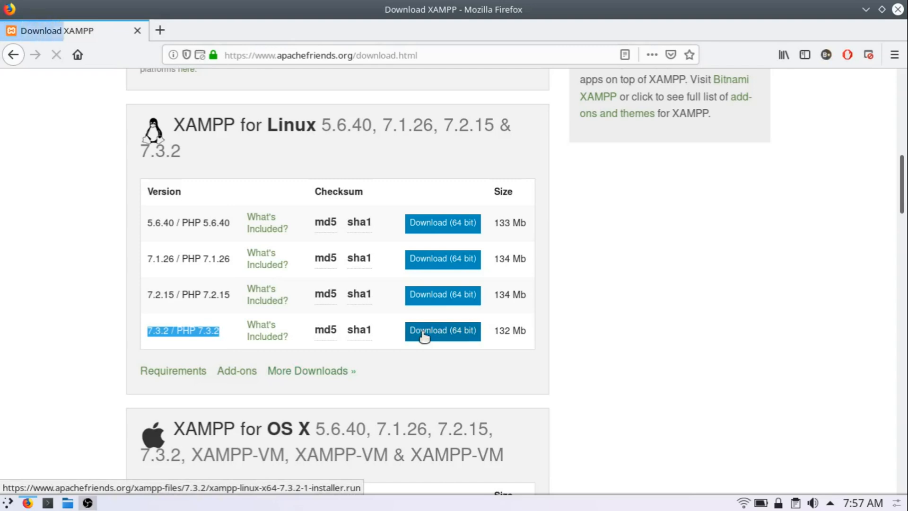
click(441, 330)
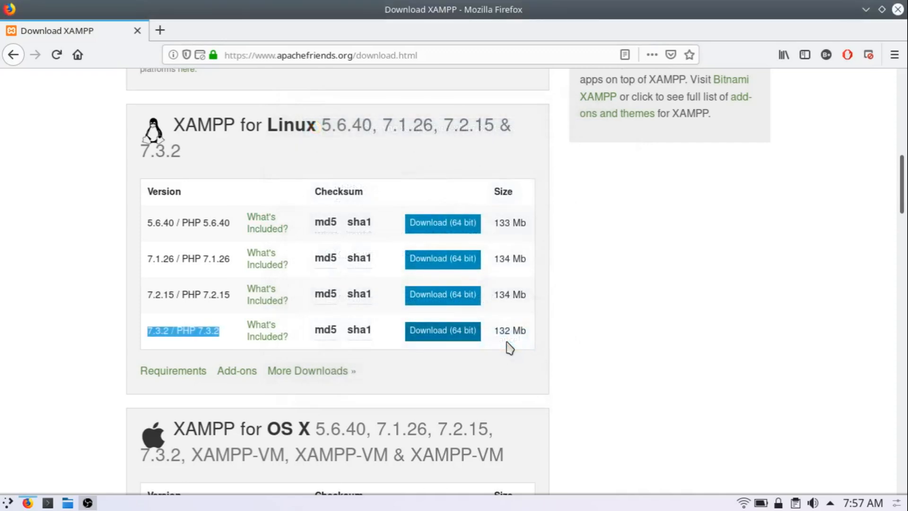
click(67, 502)
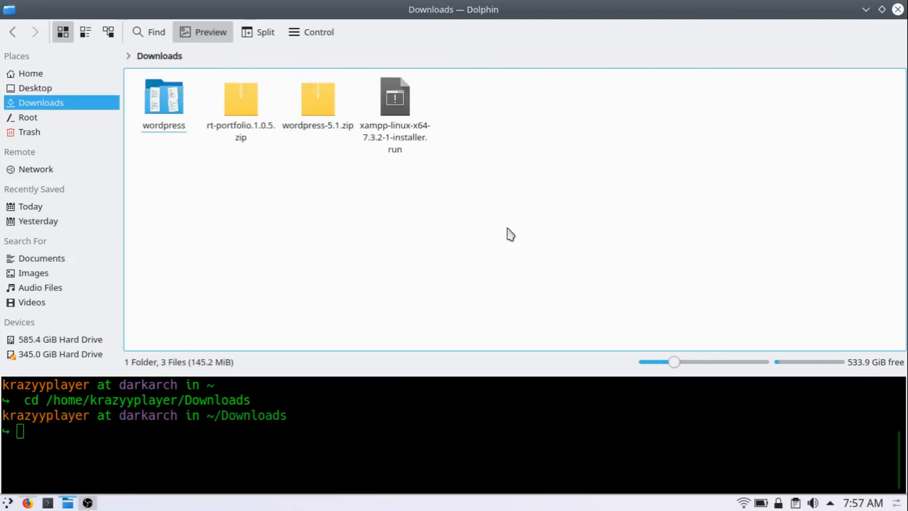
click(395, 104)
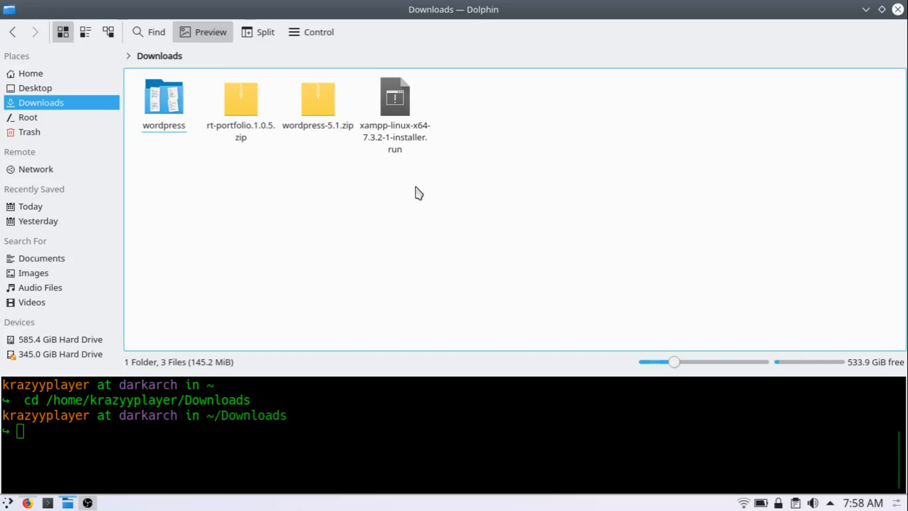
Tick Is executable in the installer's Properties permissions and confirm with OK
right_click(394, 95)
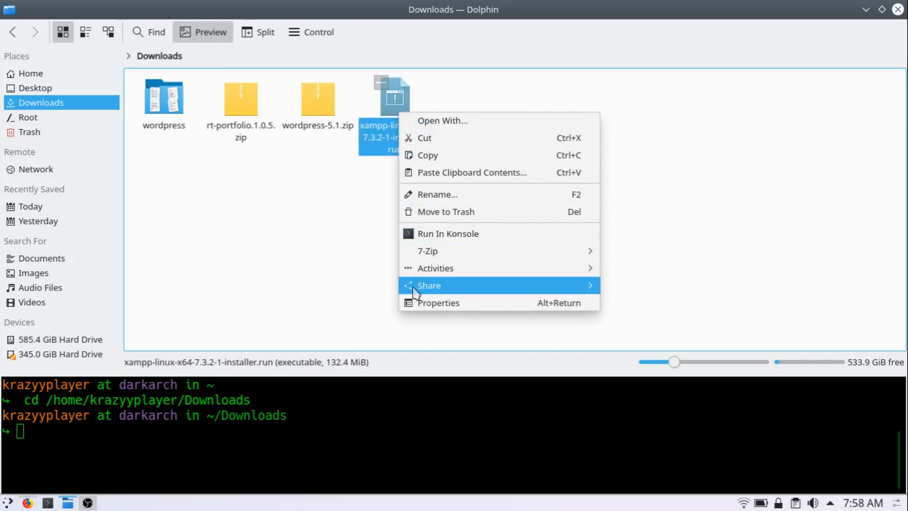
click(439, 302)
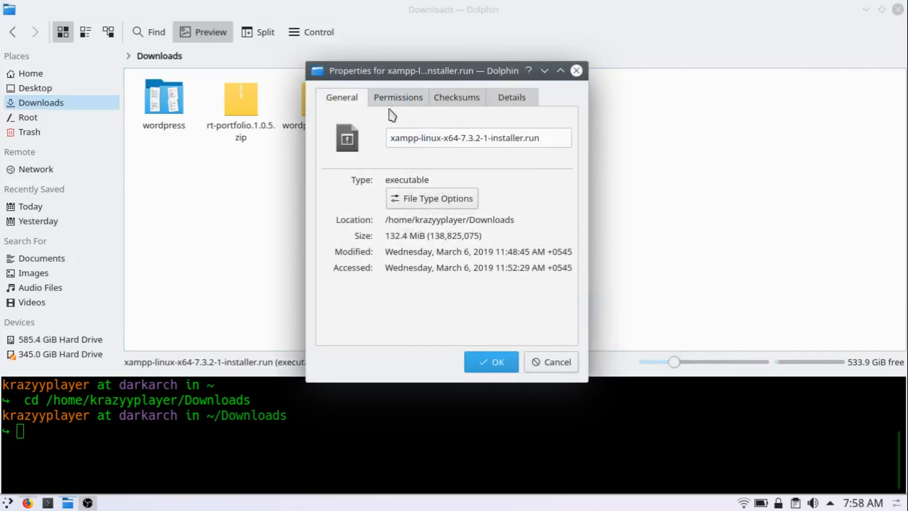
click(397, 96)
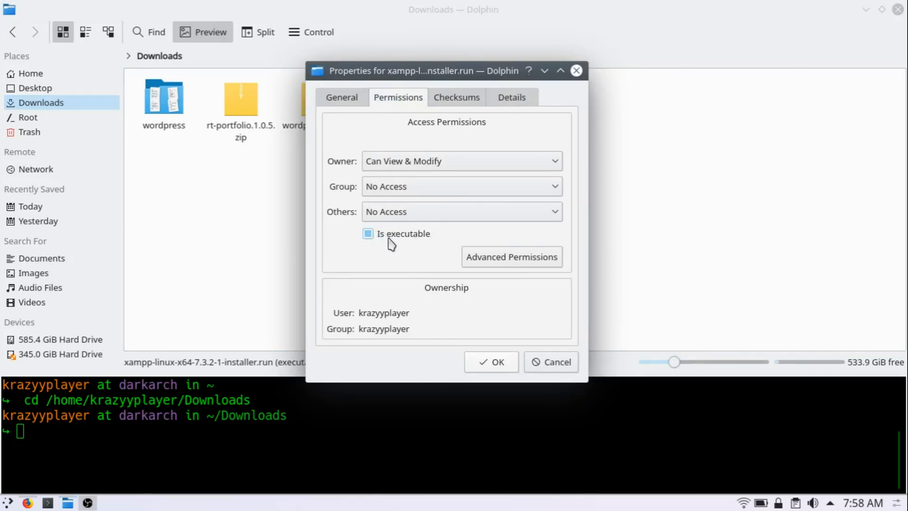
click(490, 361)
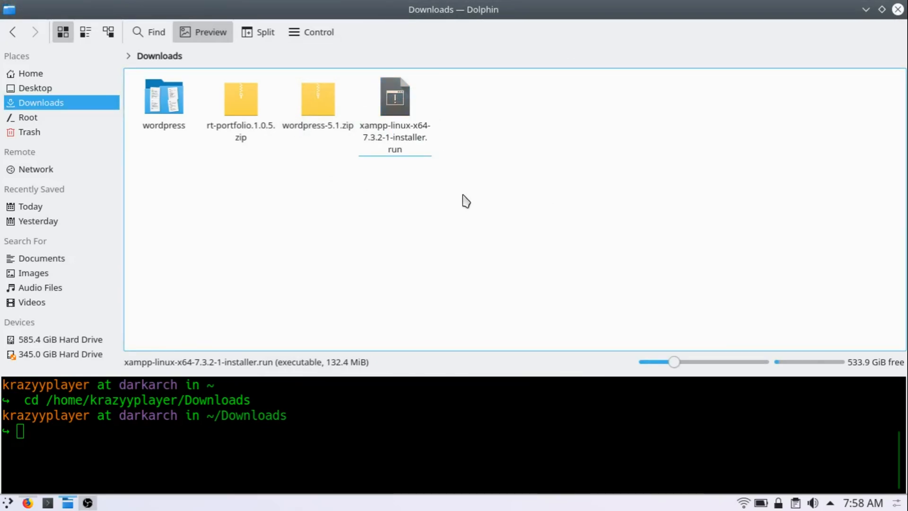
click(394, 104)
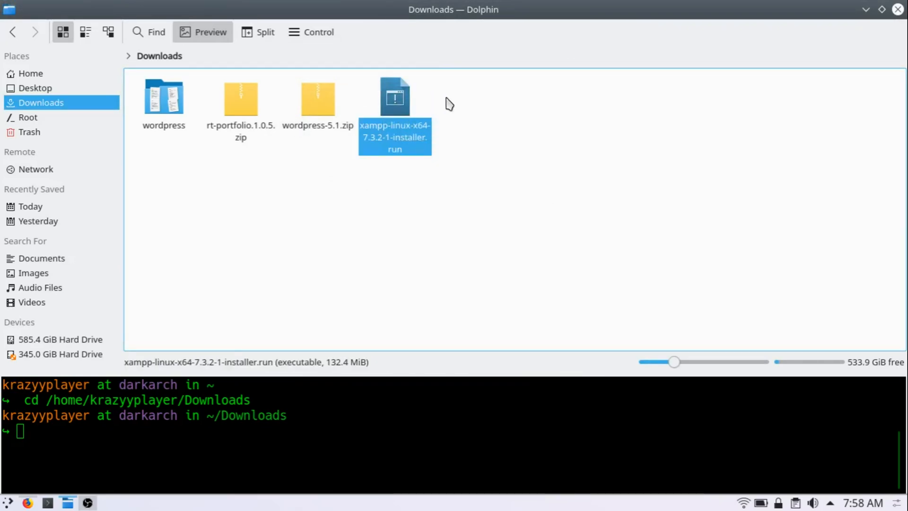
click(500, 226)
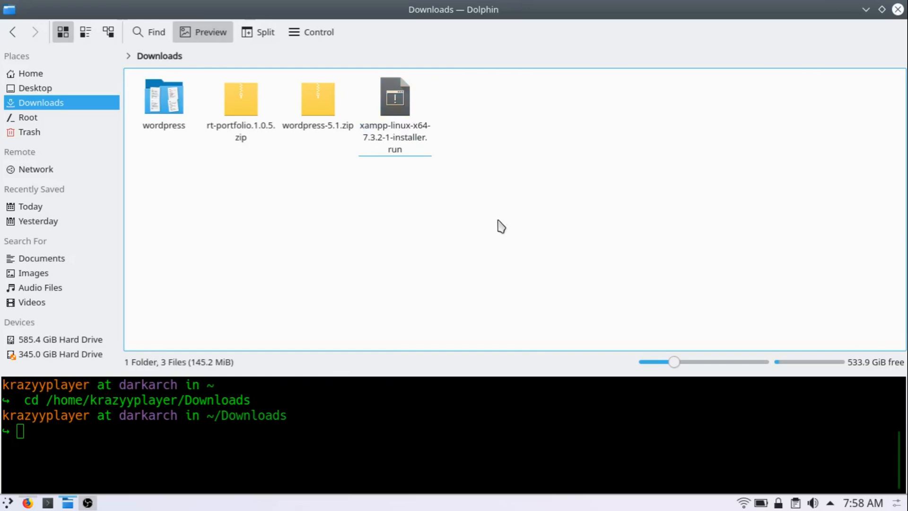
Open a terminal in Downloads and run xampp-linux-x64-7.3.2-1-installer.run with sudo
right_click(407, 267)
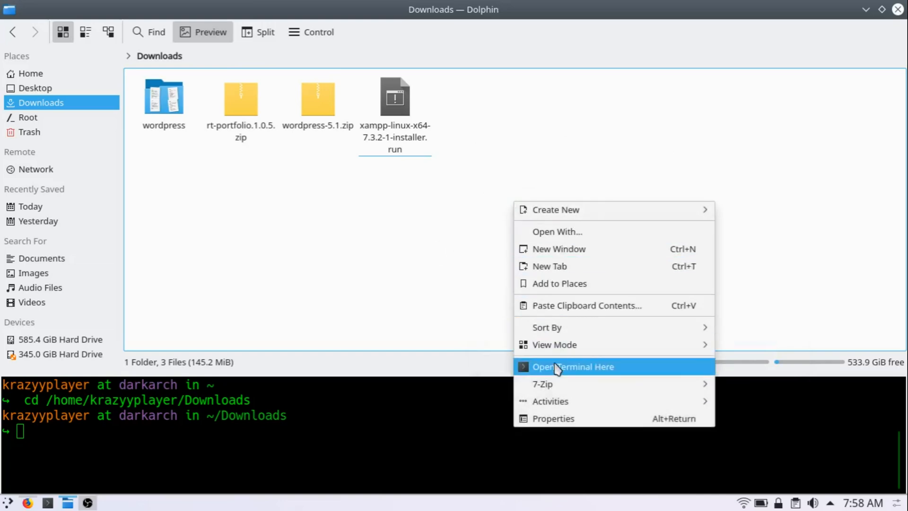
click(573, 366)
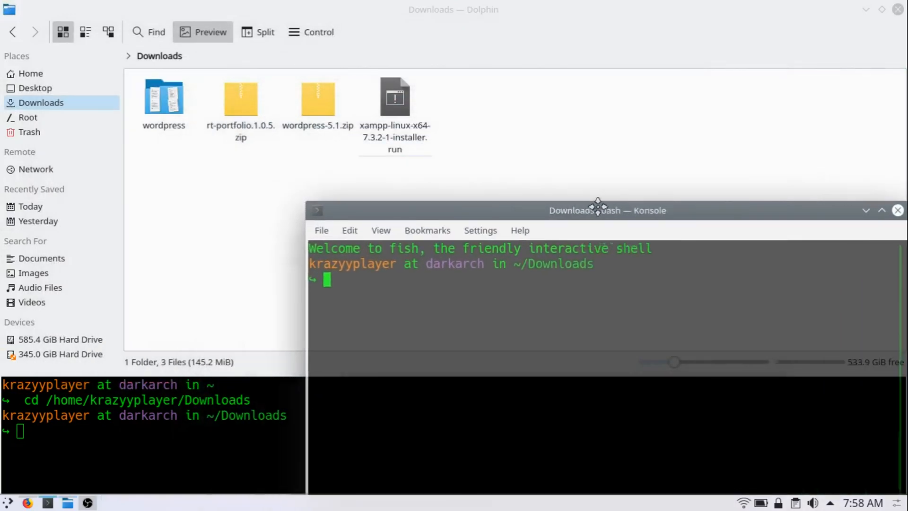
text(sudo nano /opt/lampp/phpmyadmin/config.inc.php)
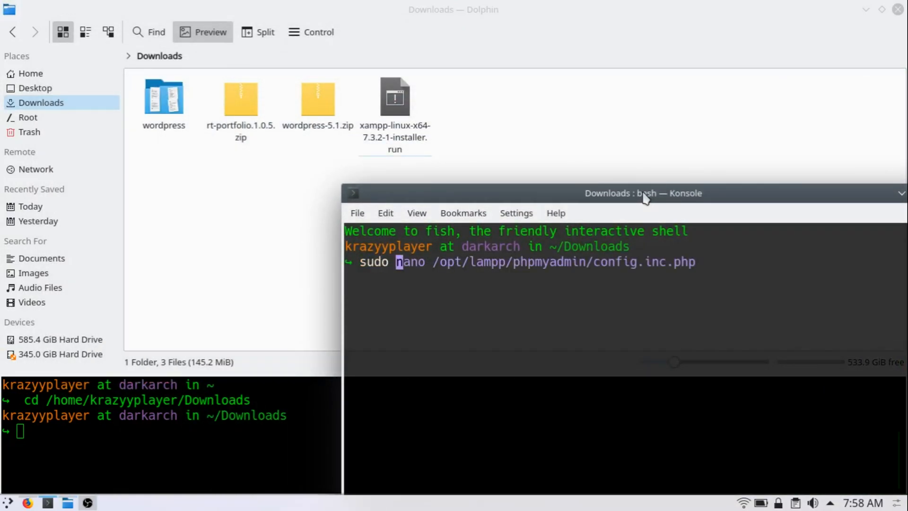
text(xam)
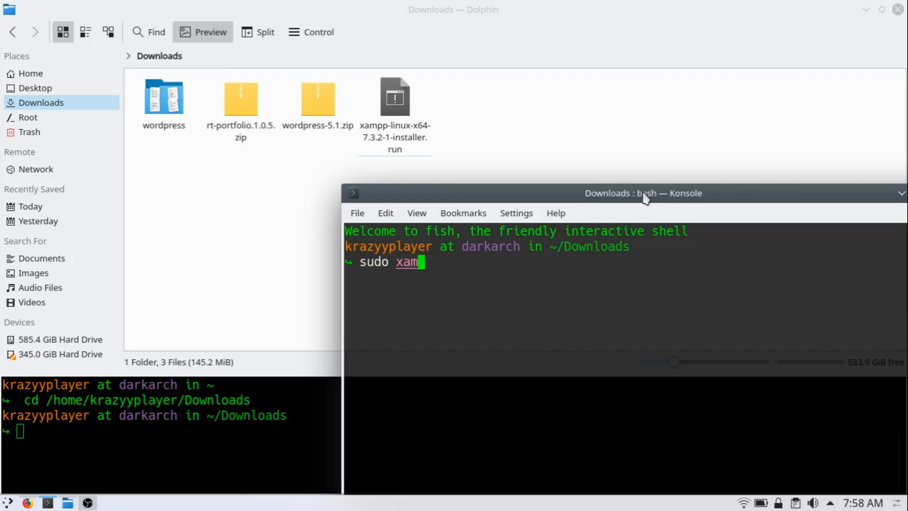
text(pp)
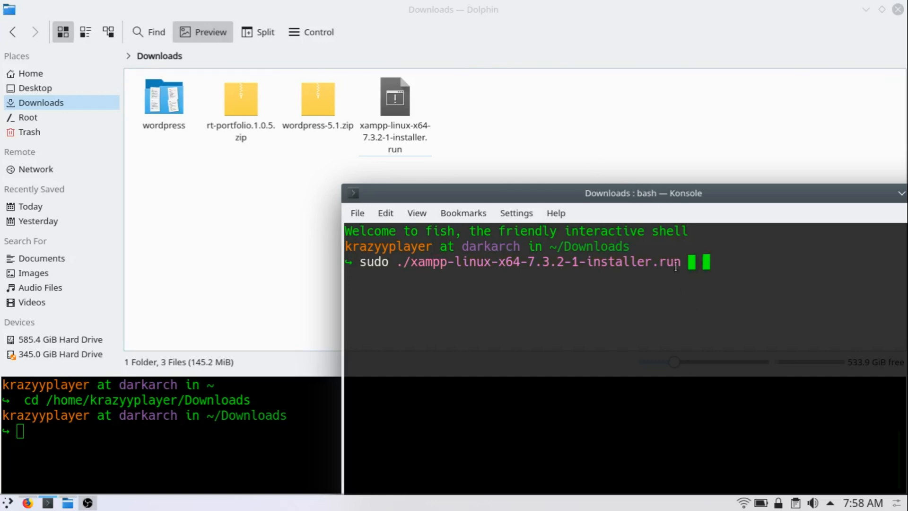
key(Return)
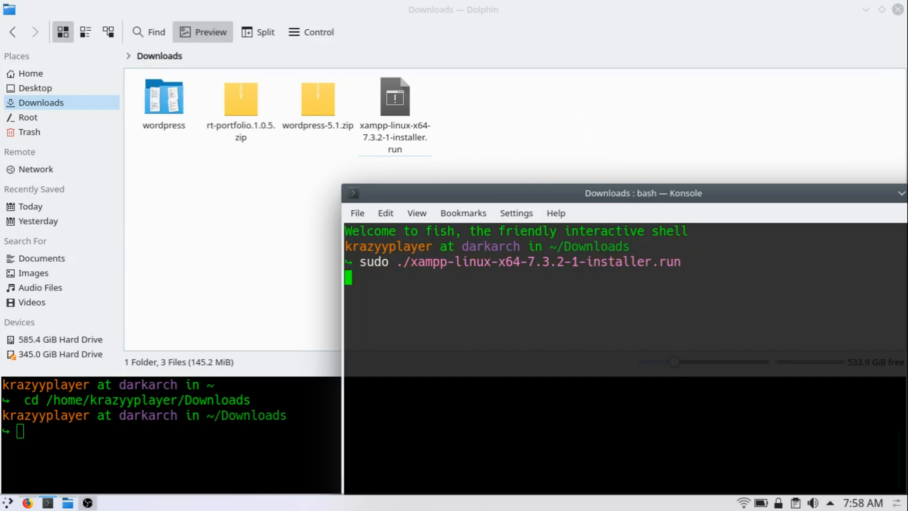
key(Return)
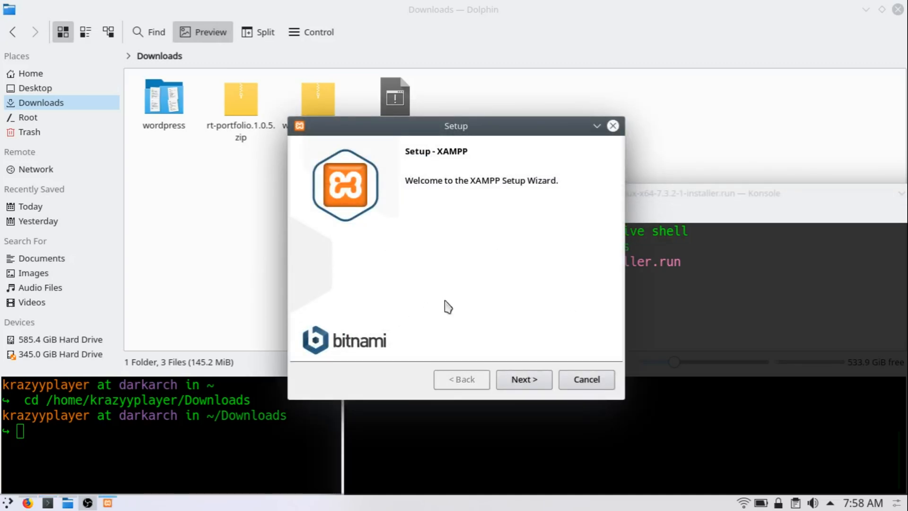
mouse_move(488, 170)
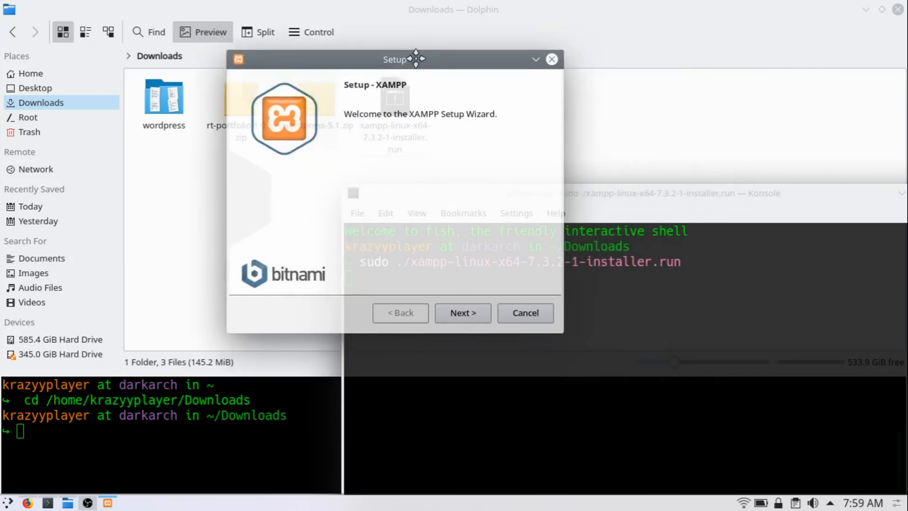
Advance past the welcome and Ready to Install pages so XAMPP starts unpacking
click(461, 313)
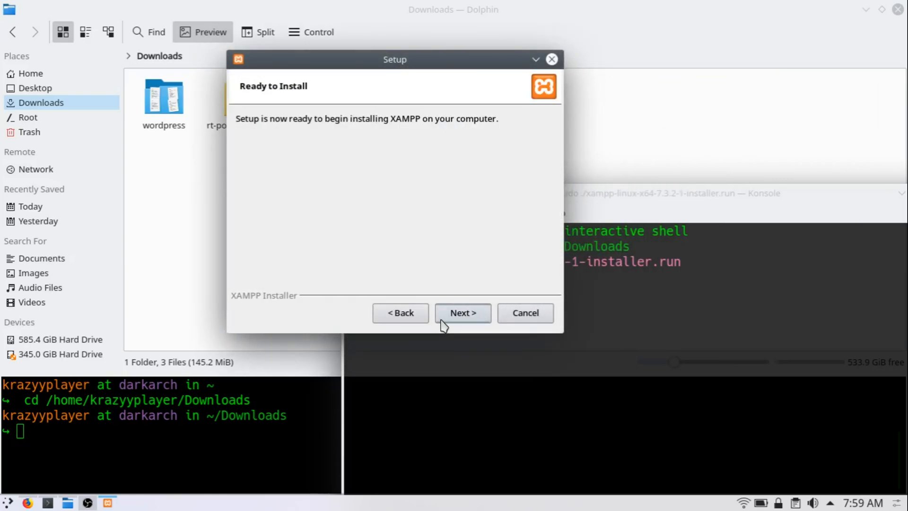
click(462, 313)
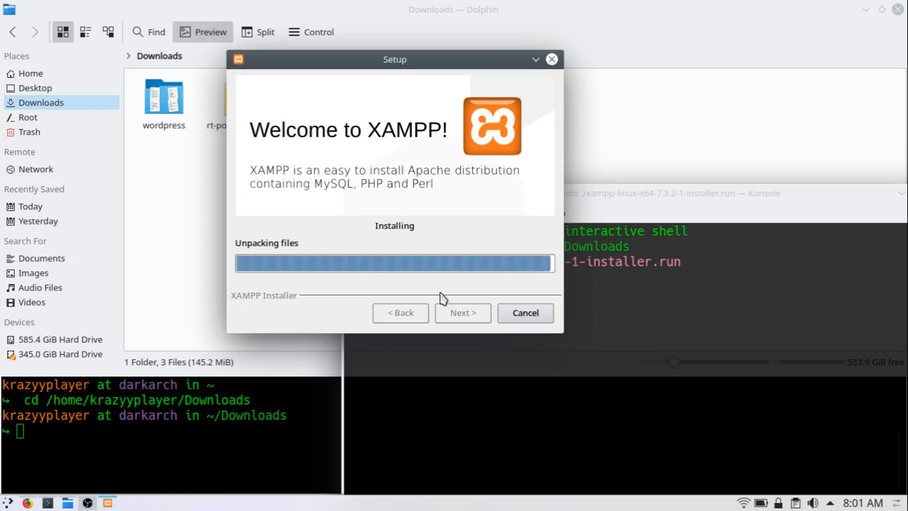
mouse_move(274, 133)
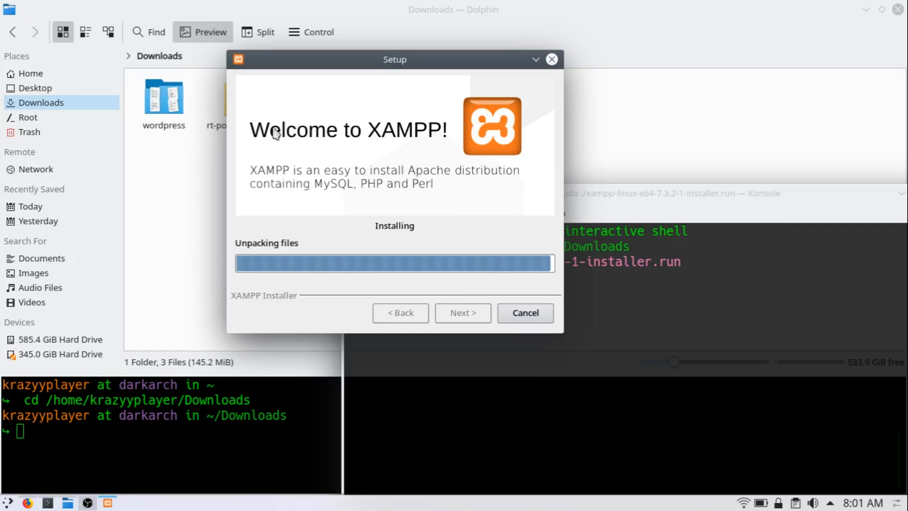
mouse_move(323, 353)
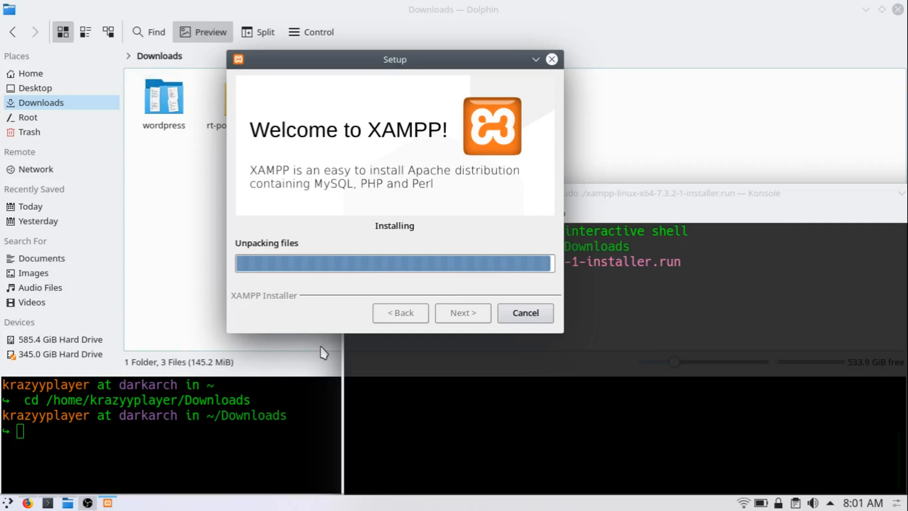
mouse_move(197, 180)
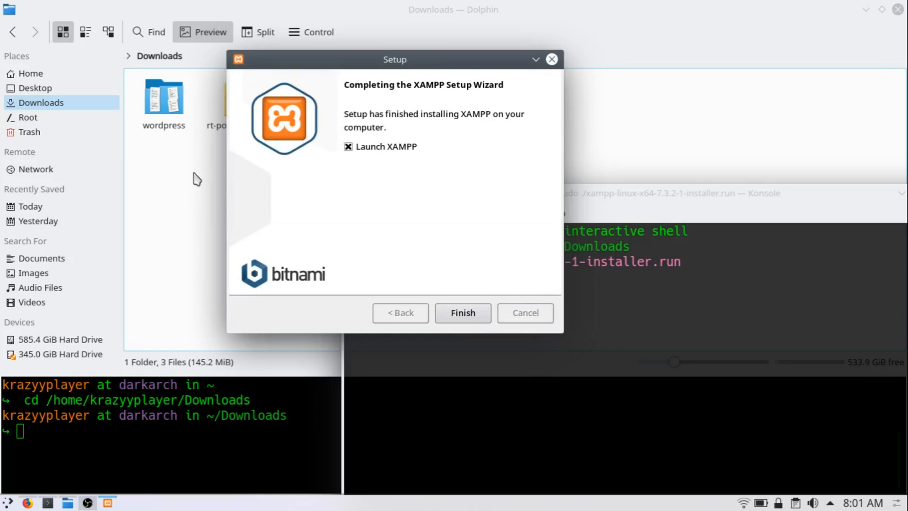
mouse_move(556, 348)
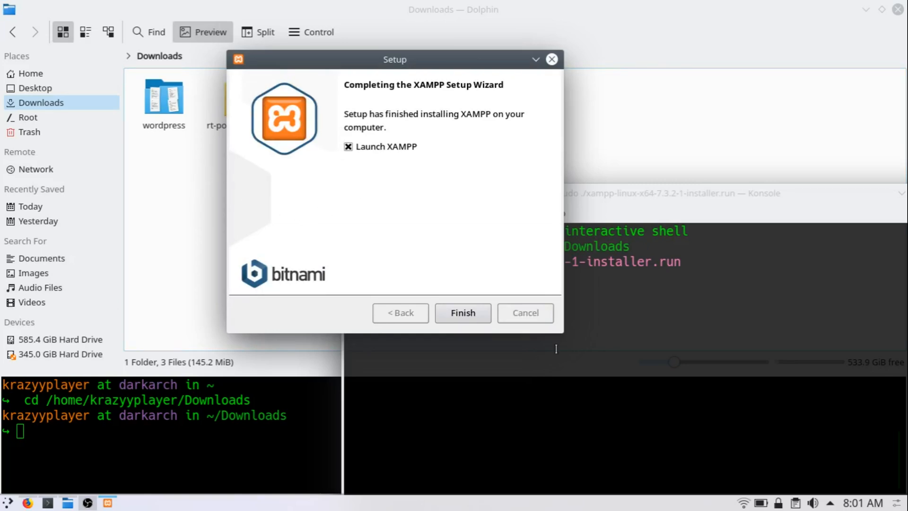
Finish setup with Launch XAMPP, then view Manage Servers showing MySQL, ProFTPD and Apache running
click(462, 312)
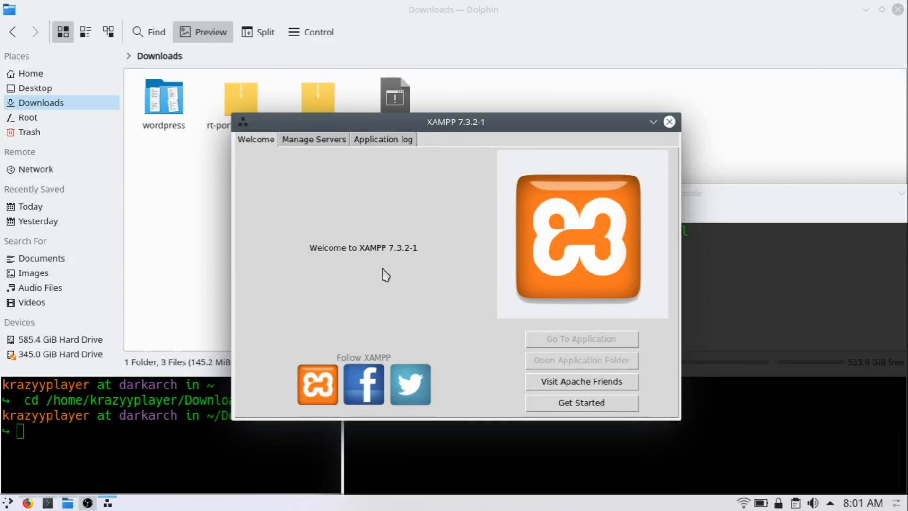
click(313, 139)
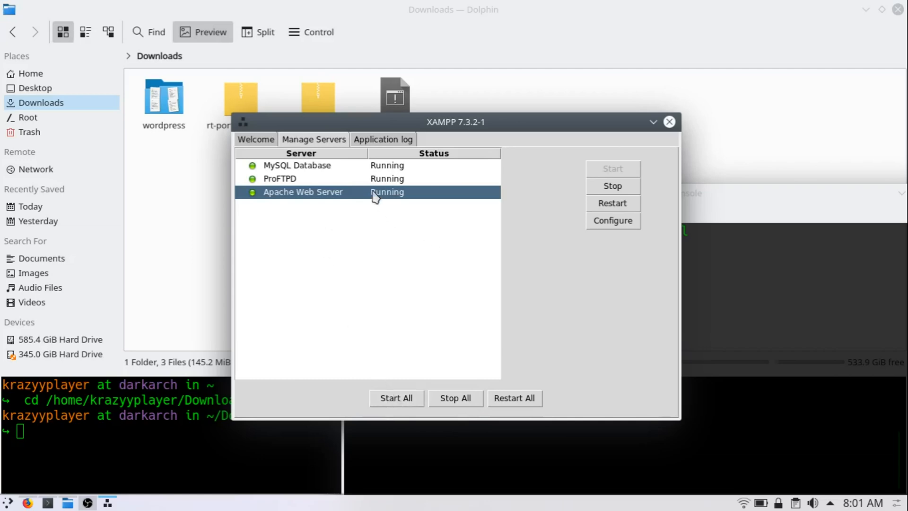
mouse_move(358, 386)
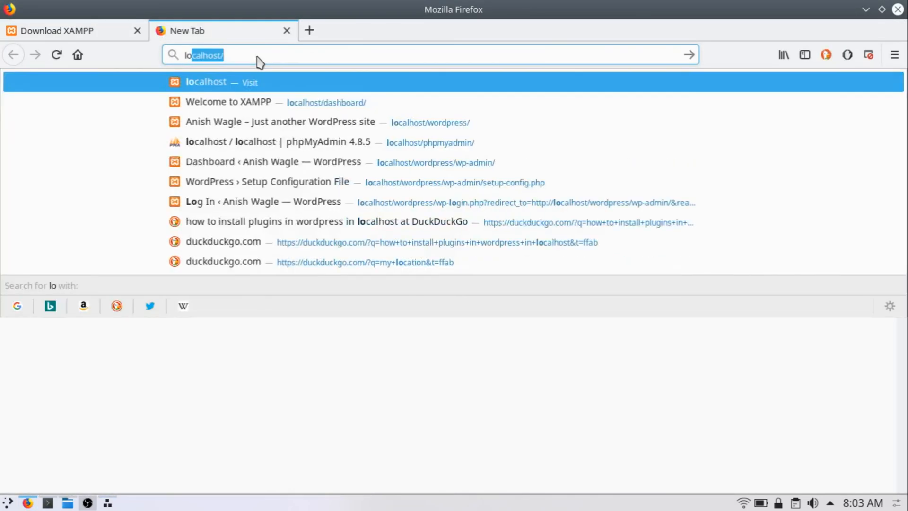
Load localhost to show the 'Welcome to XAMPP for Linux 7.3.2' dashboard and select its heading
click(227, 103)
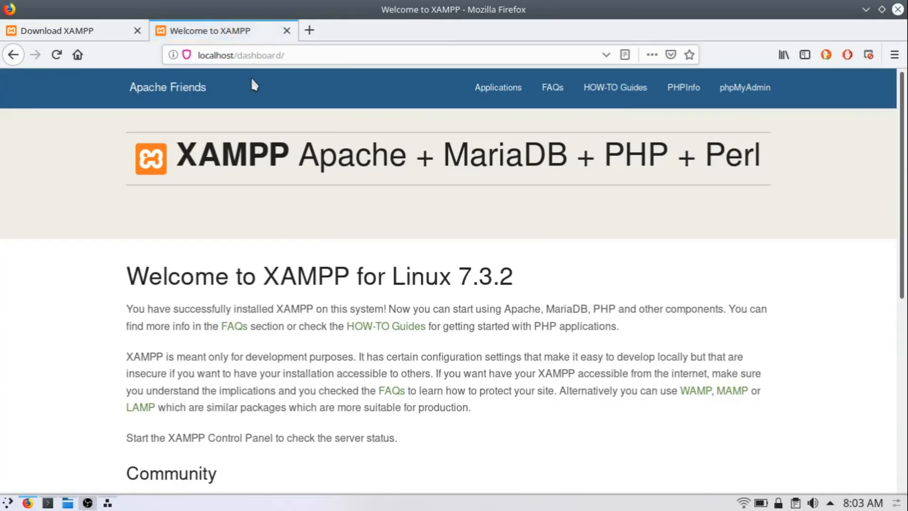
triple_click(319, 276)
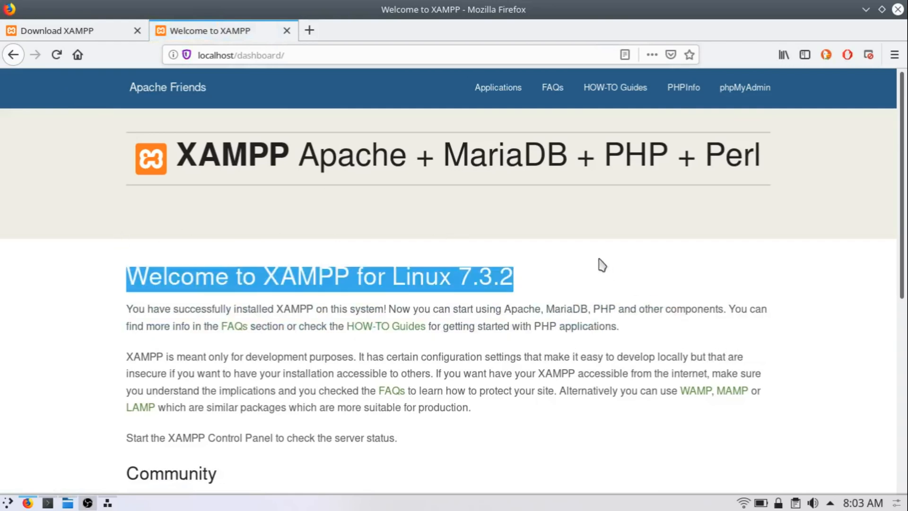
mouse_move(599, 261)
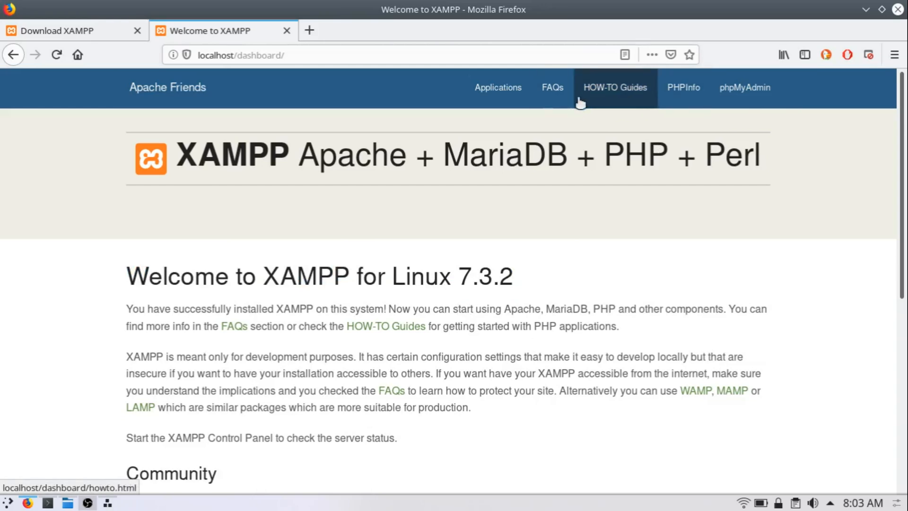
mouse_move(684, 88)
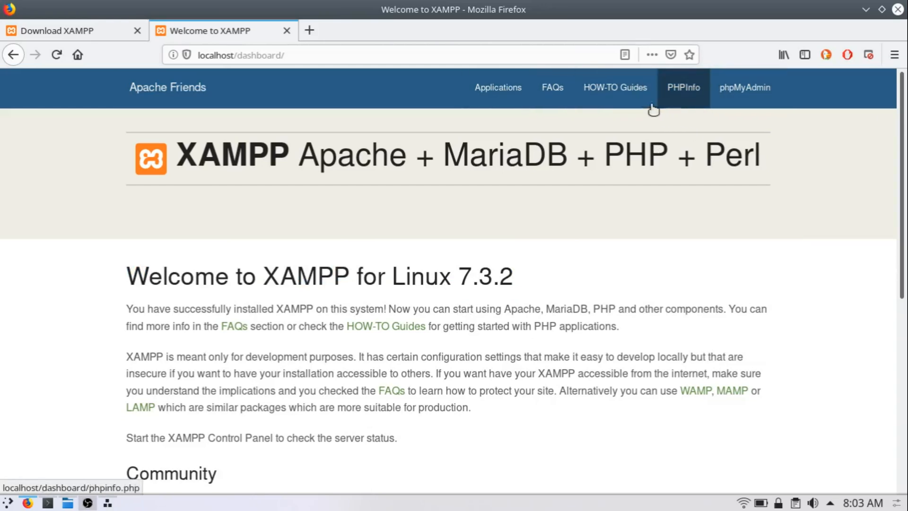
mouse_move(854, 240)
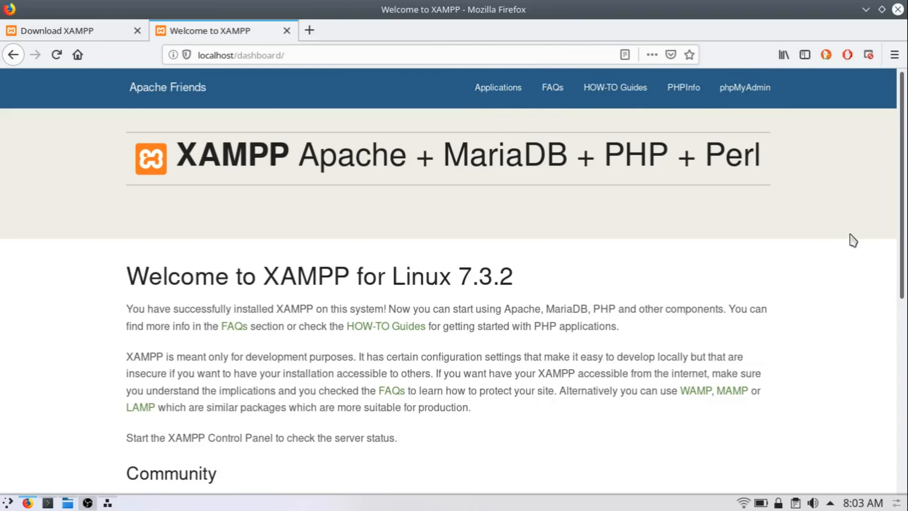
Open phpMyAdmin 4.8.5 from the dashboard and scroll through its databases and server information
click(745, 87)
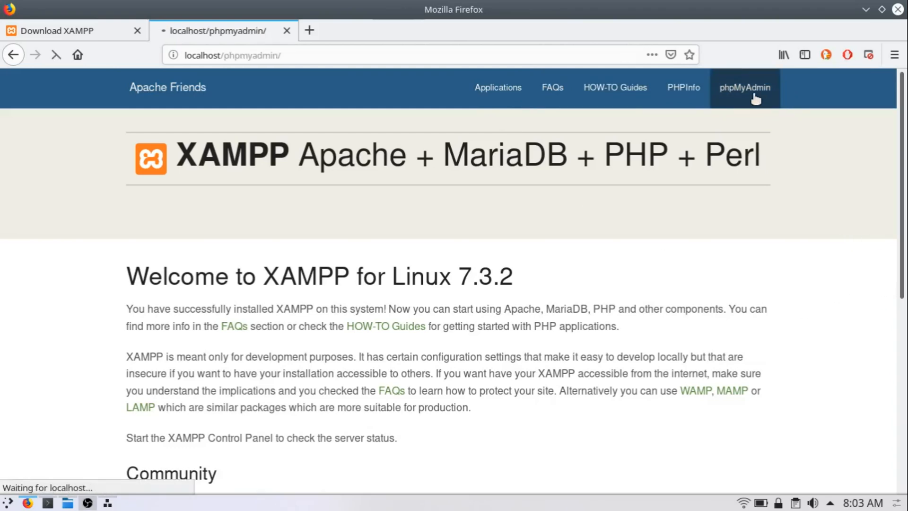
click(744, 88)
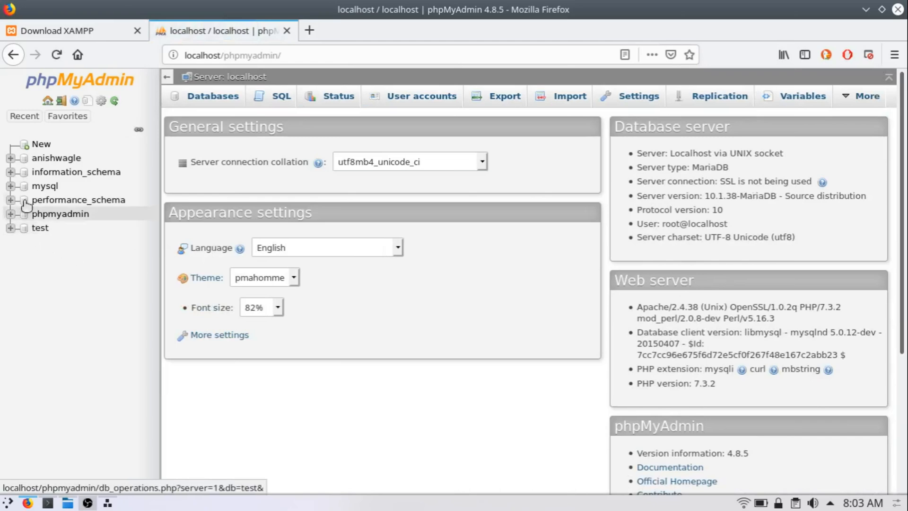
mouse_move(212, 95)
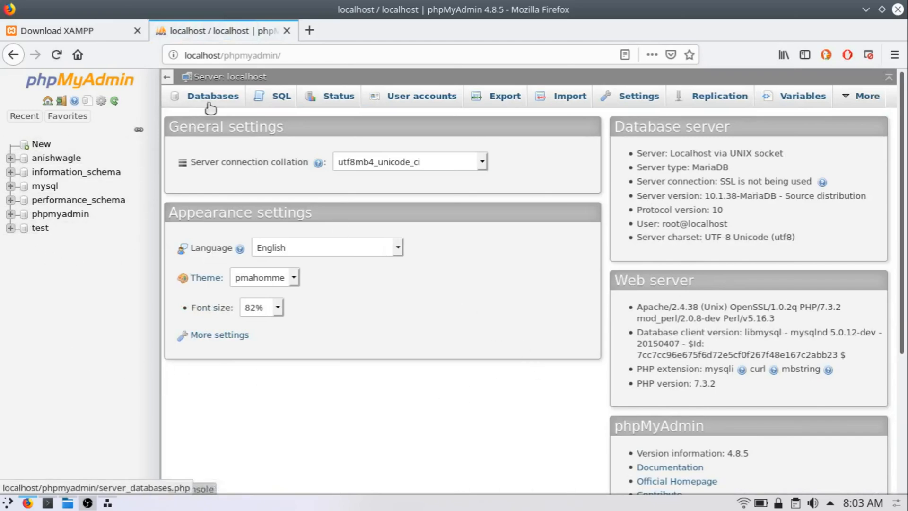
mouse_move(558, 122)
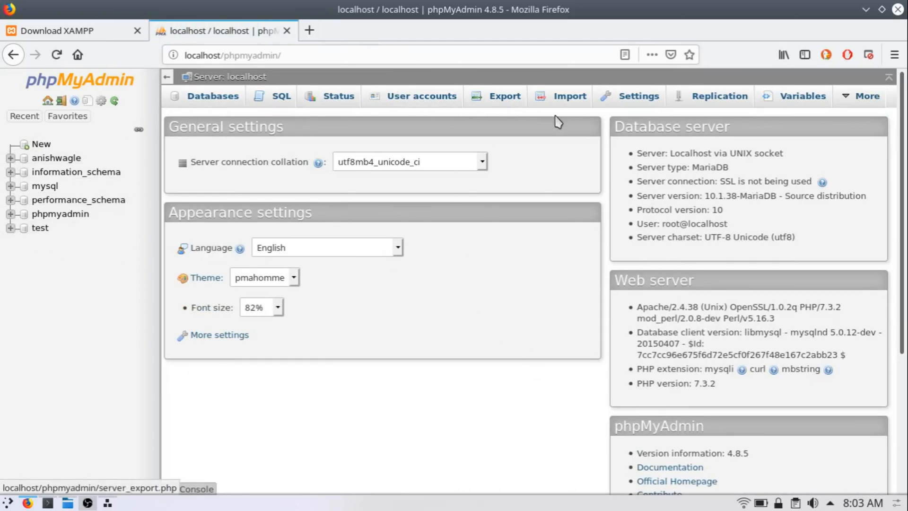
scroll(down, 3)
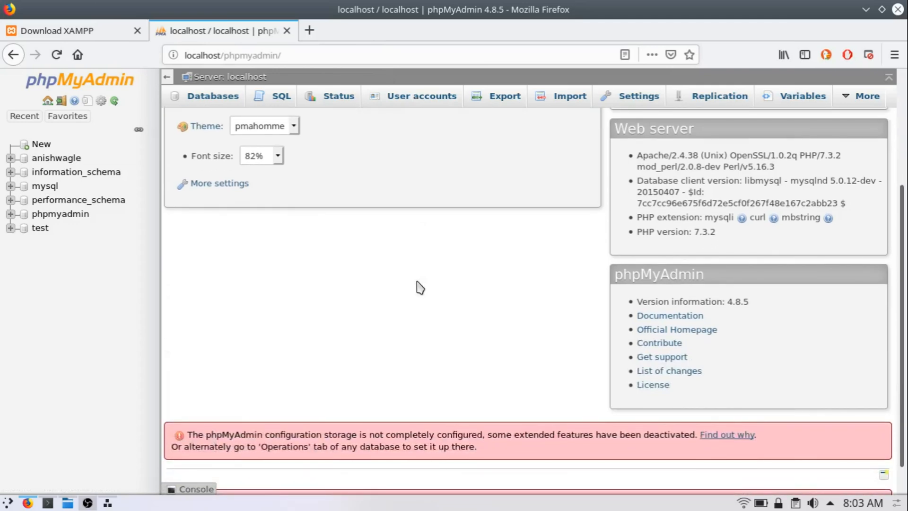
scroll(up, 3)
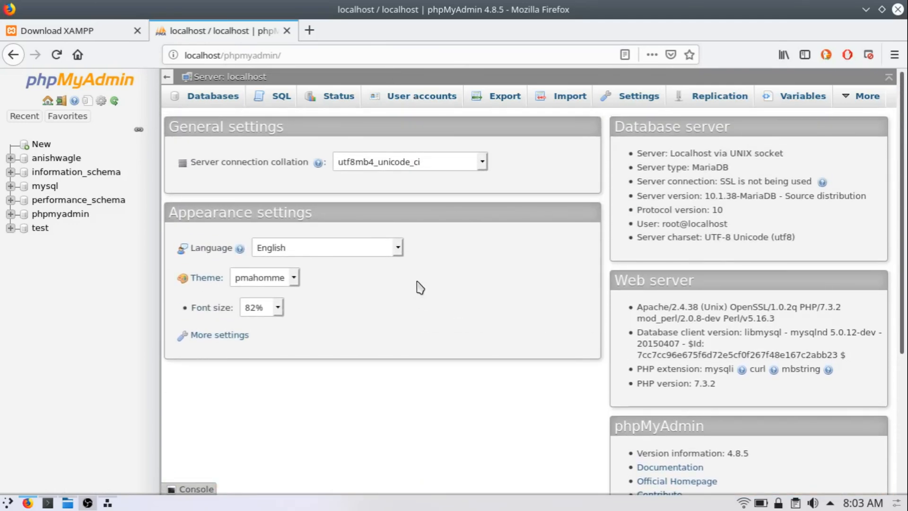